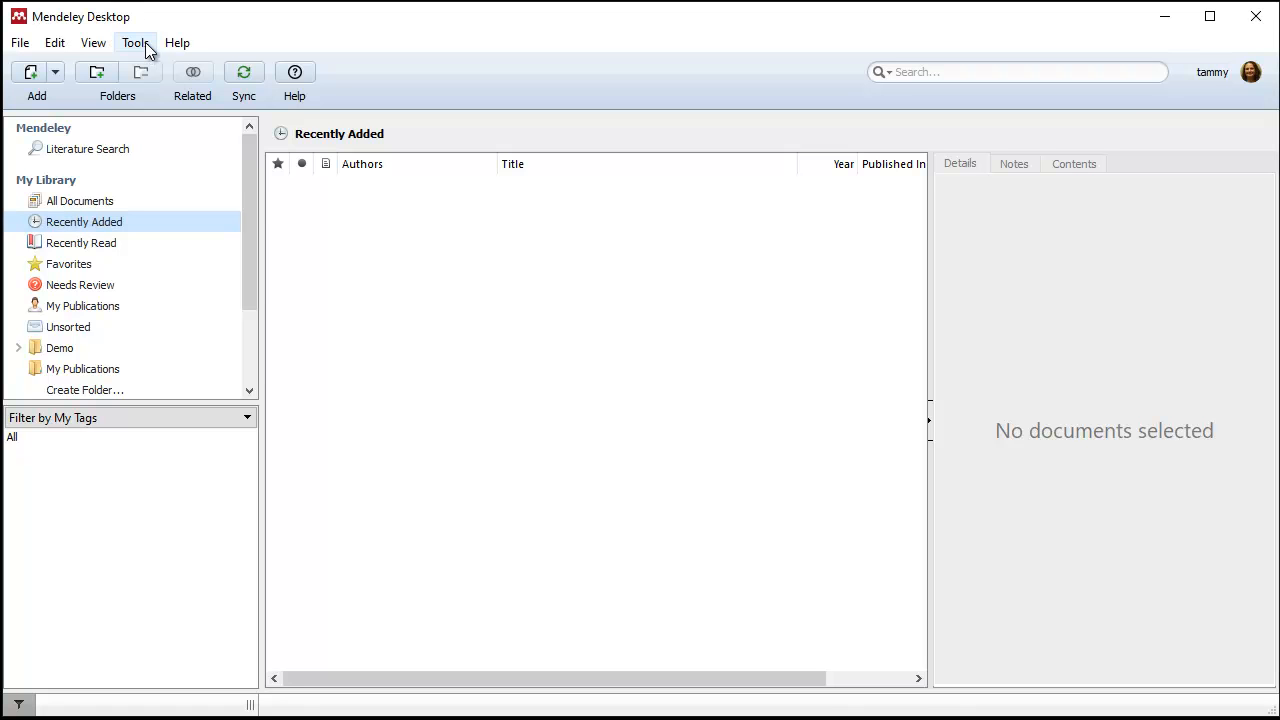
Open Mendeley's Options on the Watched Folders tab, showing C:\data ticked.
{"action": "left_click", "coordinate": [135, 42]}
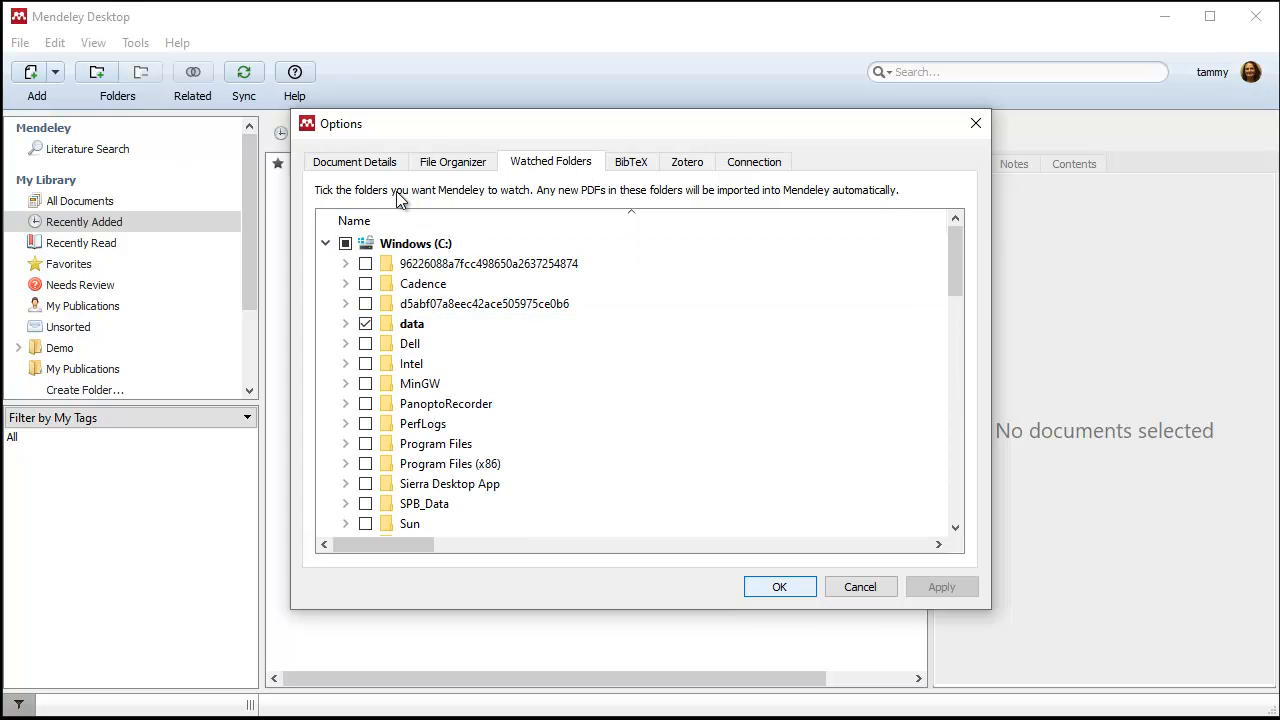
Expand the data folder, tick its watch subfolder as watched, and confirm with OK.
{"action": "left_click", "coordinate": [412, 323]}
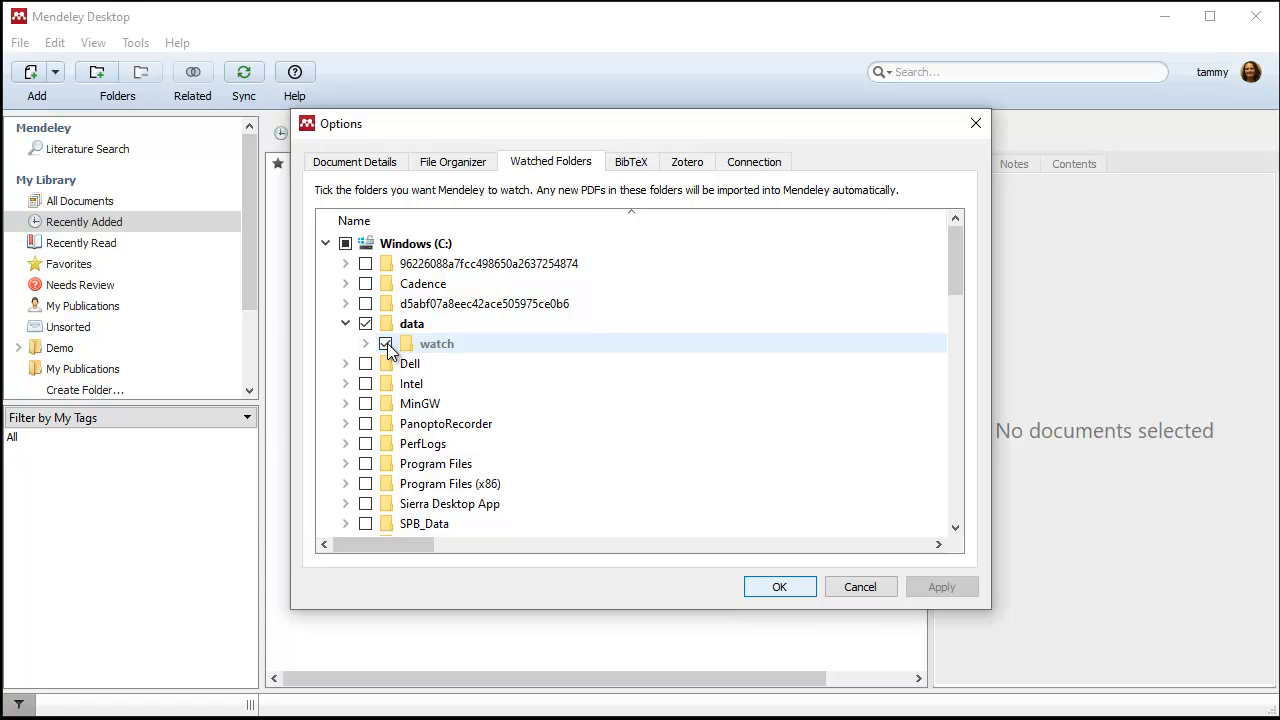
{"action": "left_click", "coordinate": [386, 344]}
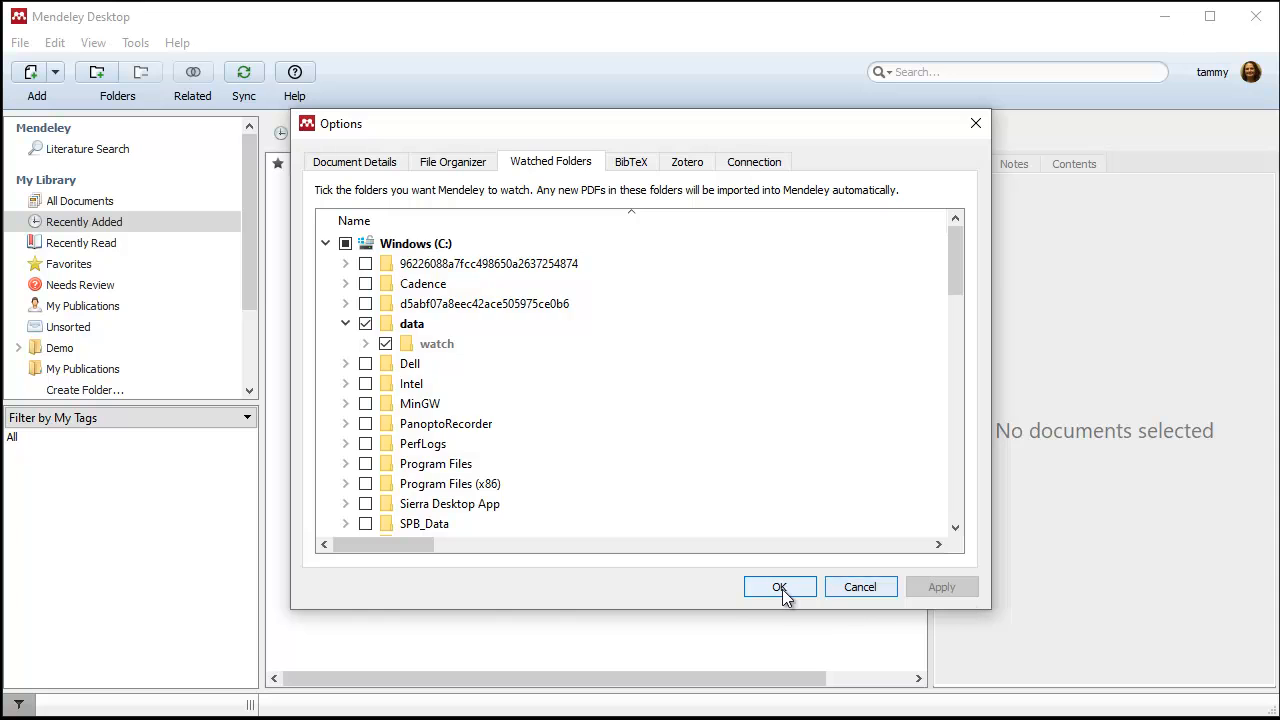
{"action": "left_click", "coordinate": [779, 587]}
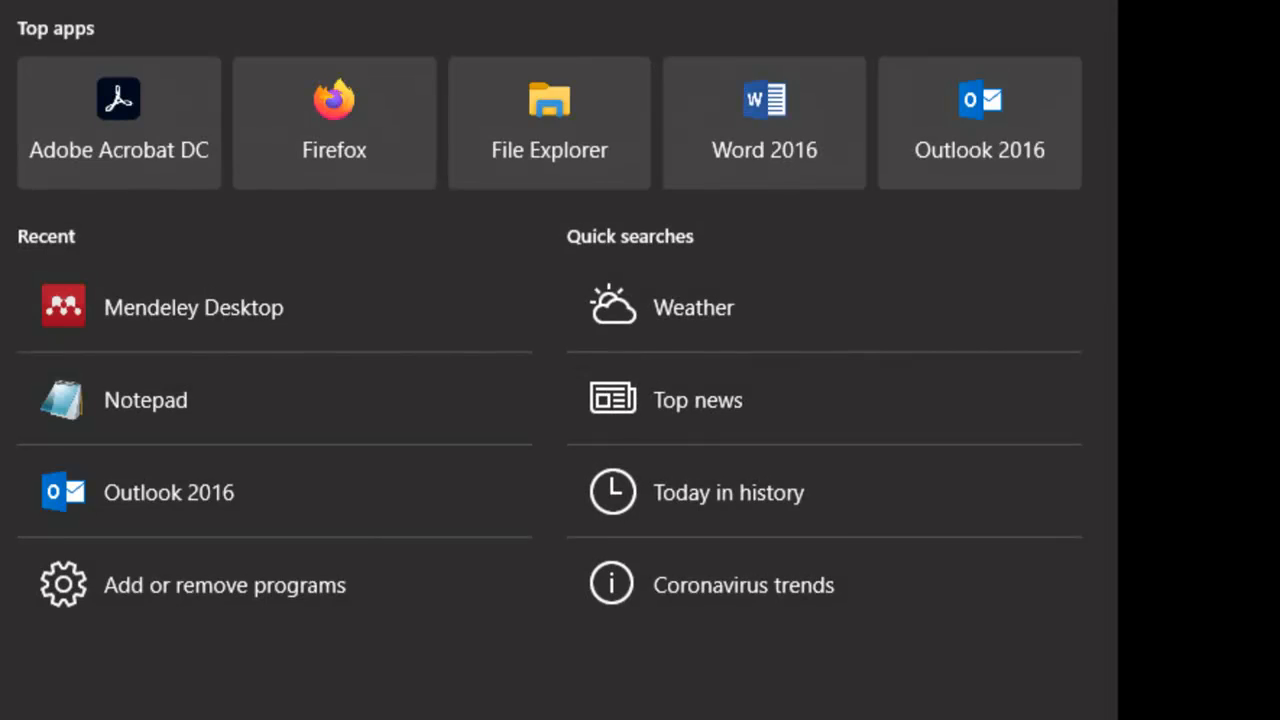
Reopen Mendeley Desktop from the Start menu's Recent programs list.
{"action": "left_click", "coordinate": [193, 307]}
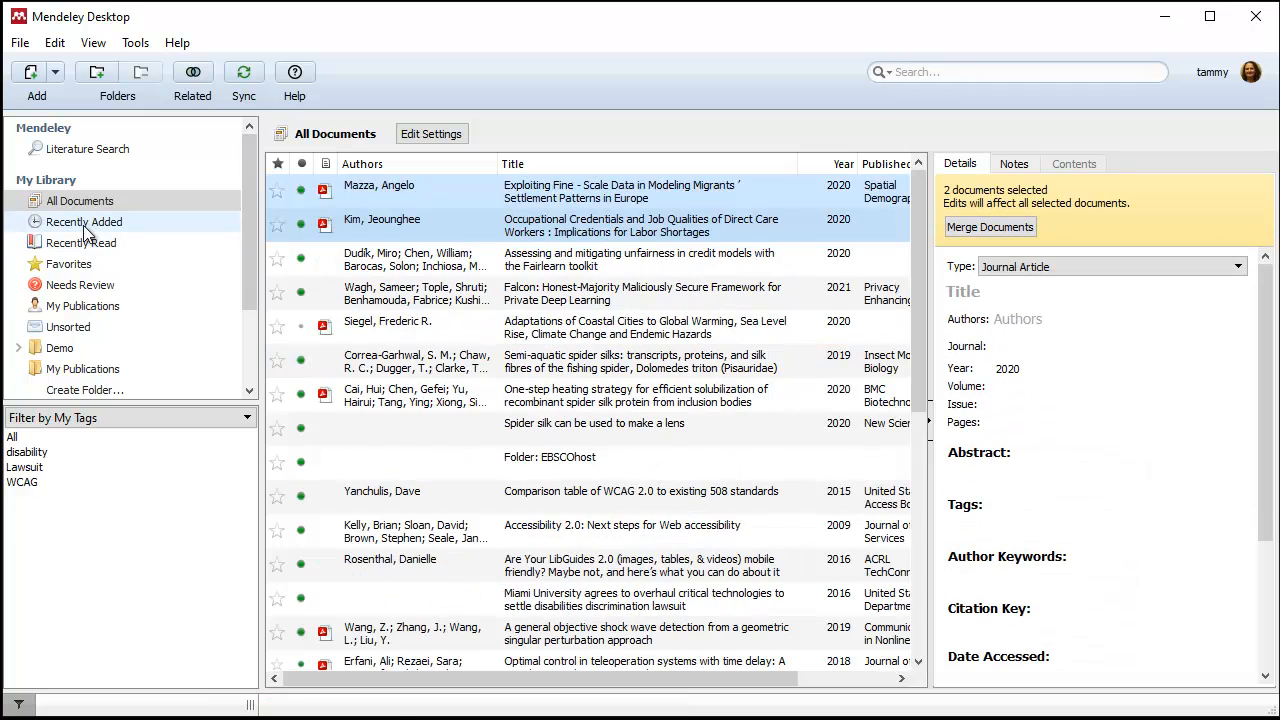
Show the Recently Added collection listing the new Mazza and Kim papers.
{"action": "left_click", "coordinate": [84, 221]}
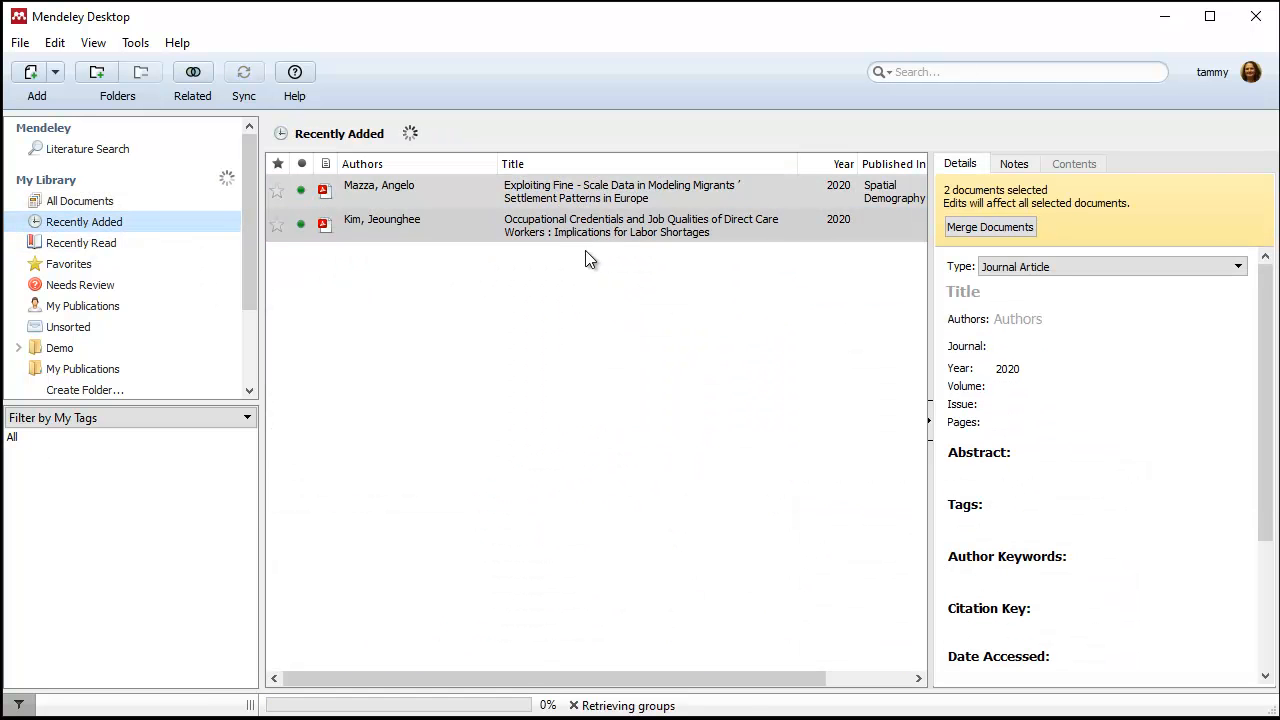